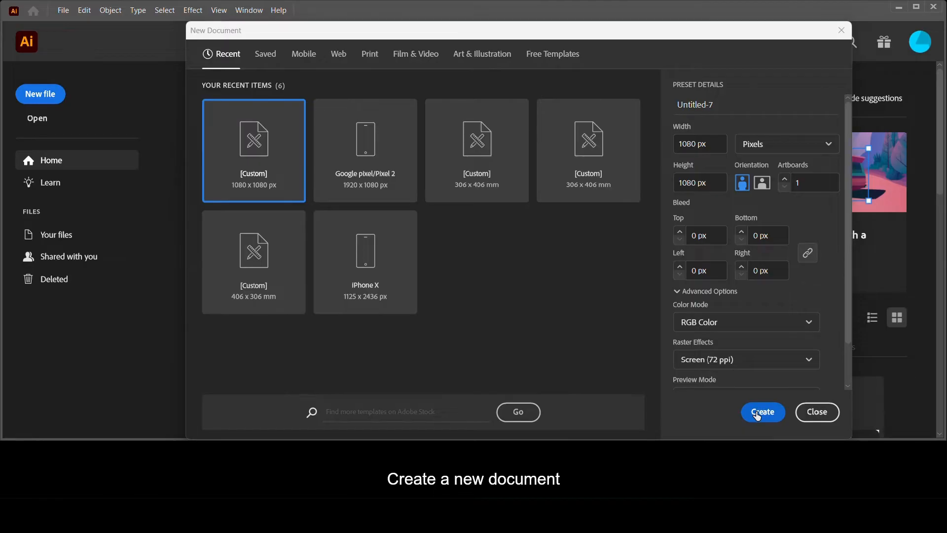
- Create the new 1080 × 1080 px RGB document from the custom preset
left_click(763, 412)
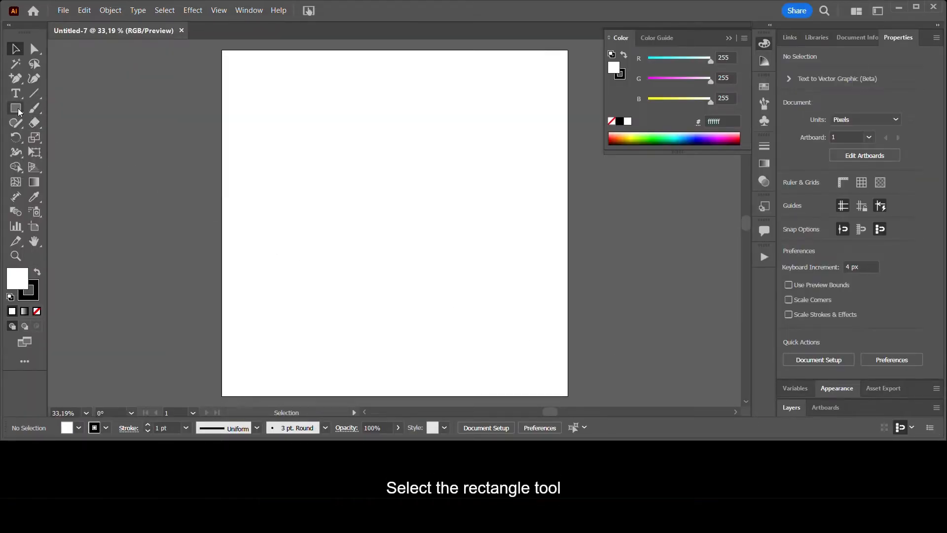
mouse_move(15, 109)
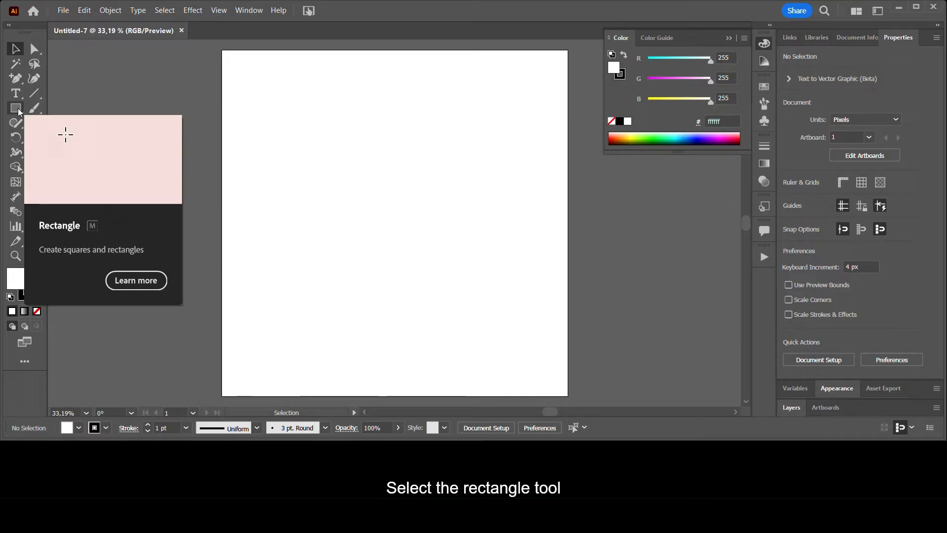
- With the Rectangle tool, set the fill to red #ff4a4a and the stroke to None
left_click(16, 107)
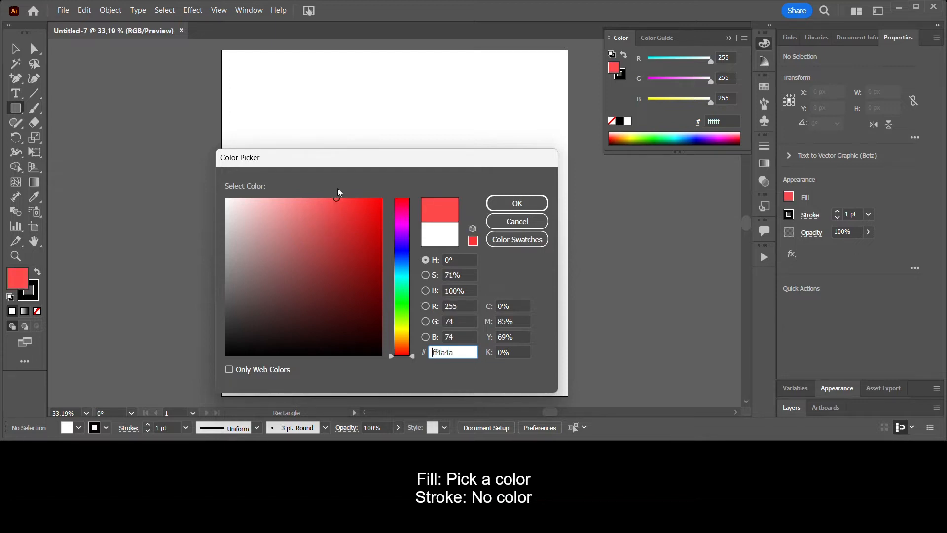
left_click(517, 203)
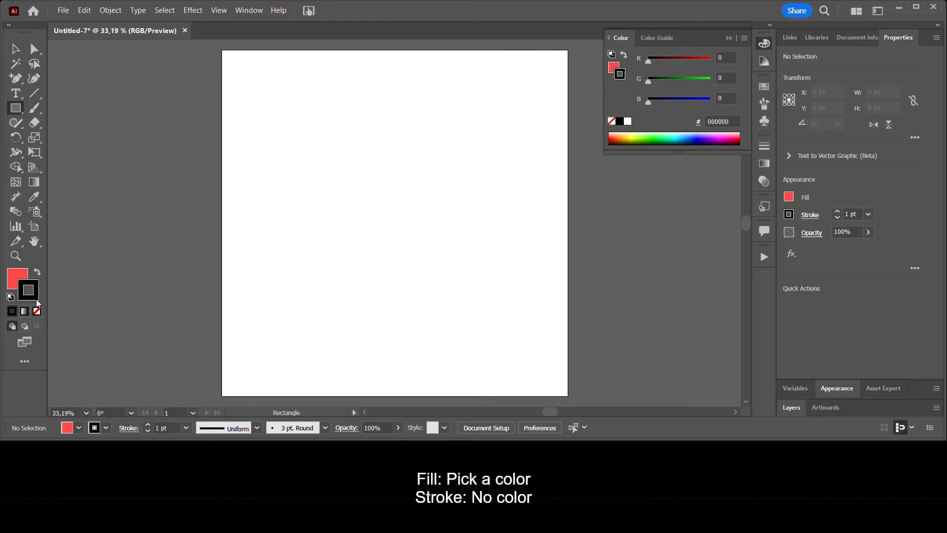
left_click(35, 311)
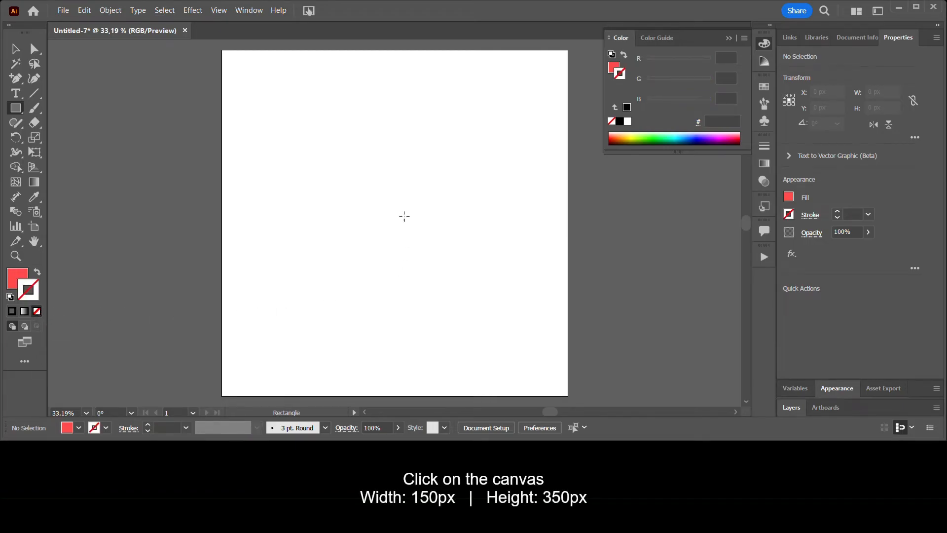
- Place a red rectangle 150 px wide by 350 px tall on the artboard
left_click(405, 216)
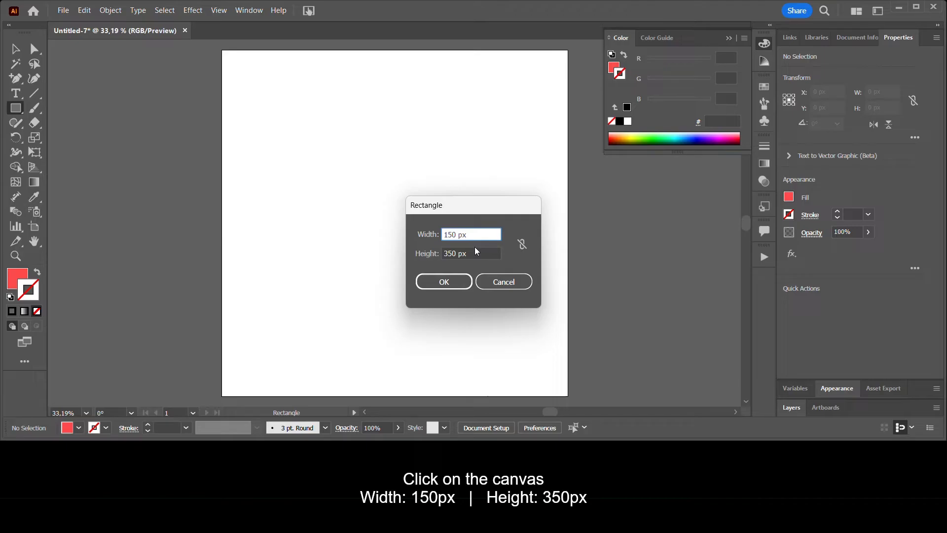
left_click(474, 253)
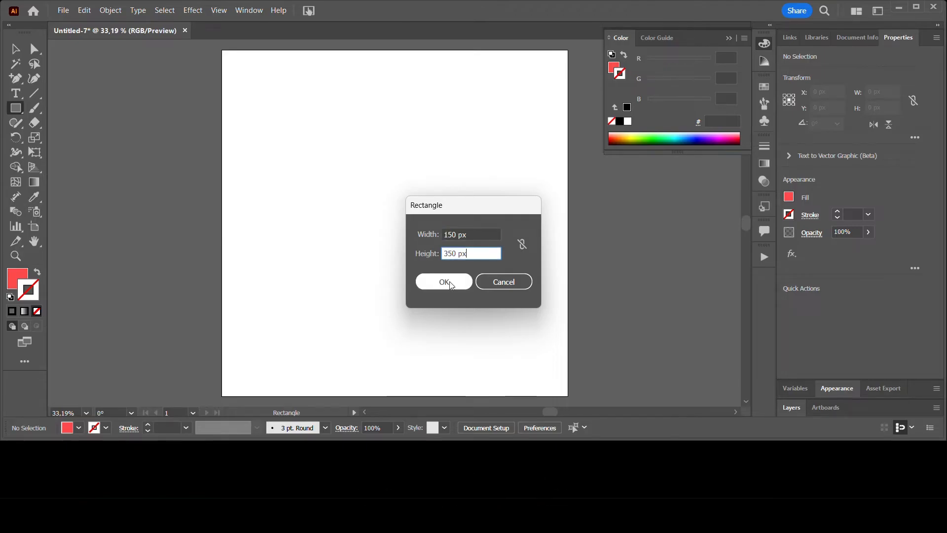
left_click(444, 282)
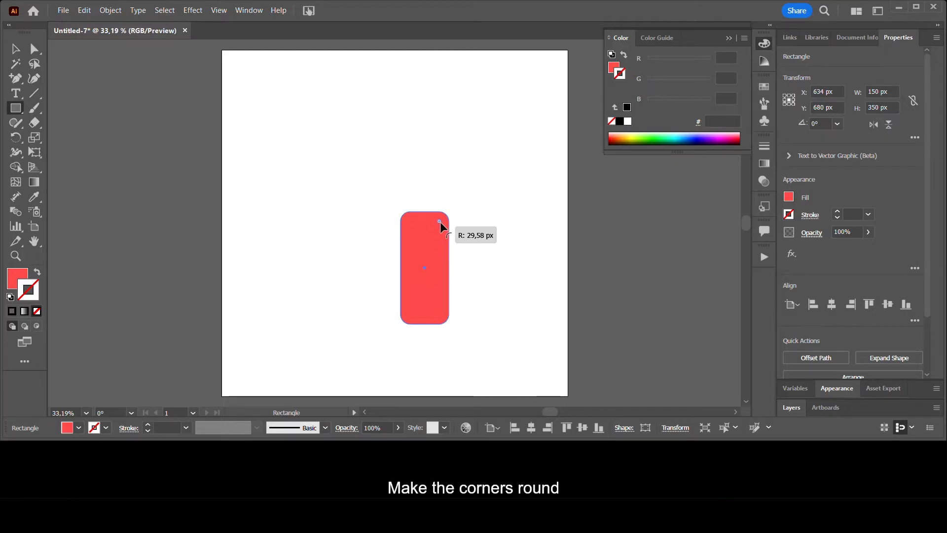
- Round the rectangle's corners fully into a pill and rotate it 45°
left_click_drag(439, 222, 424, 254)
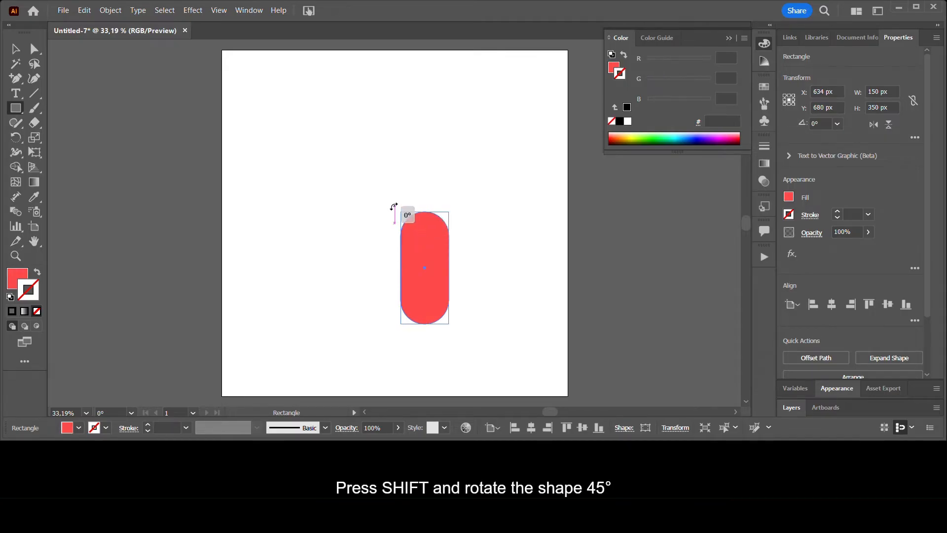
left_click_drag(394, 209, 368, 219)
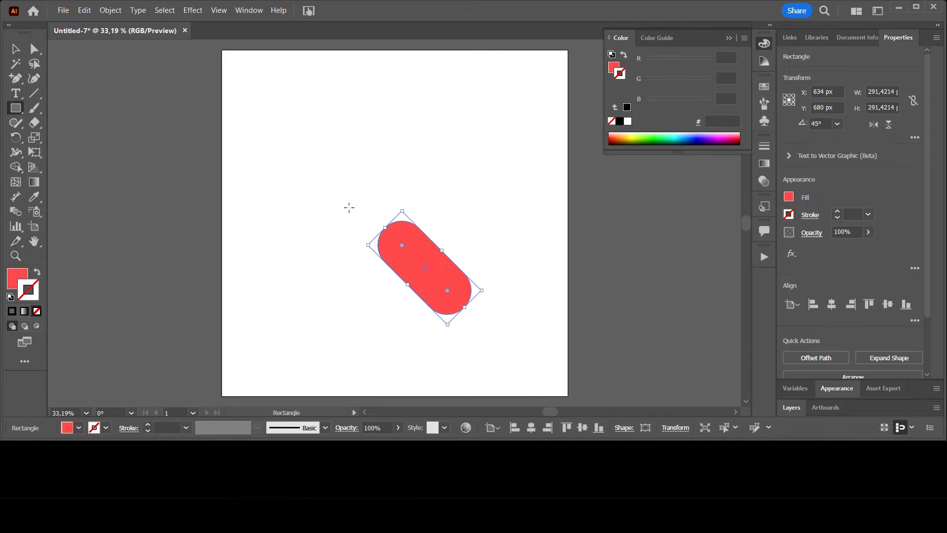
- Copy and paste the pill in front, rotating the copy 45° the other way to cross it
left_click(83, 10)
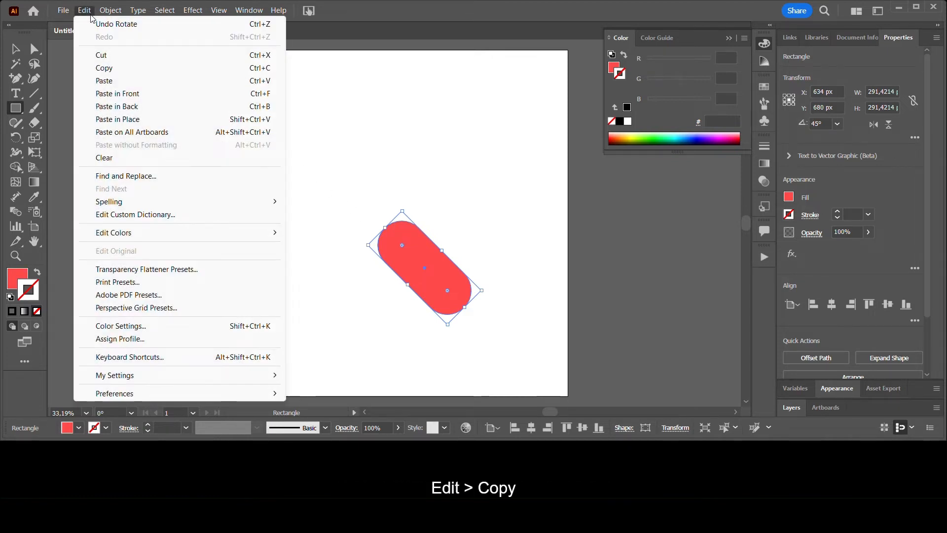
mouse_move(89, 69)
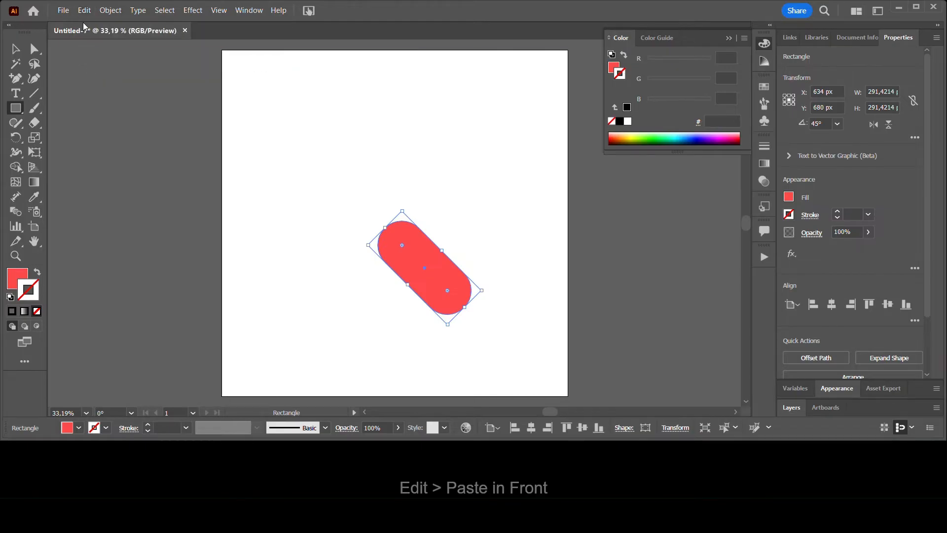
left_click(83, 9)
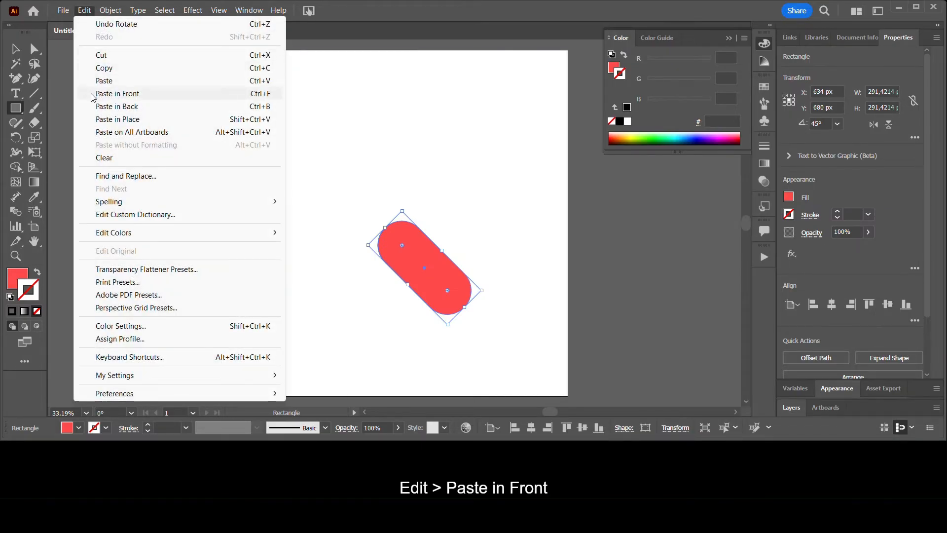
left_click(116, 94)
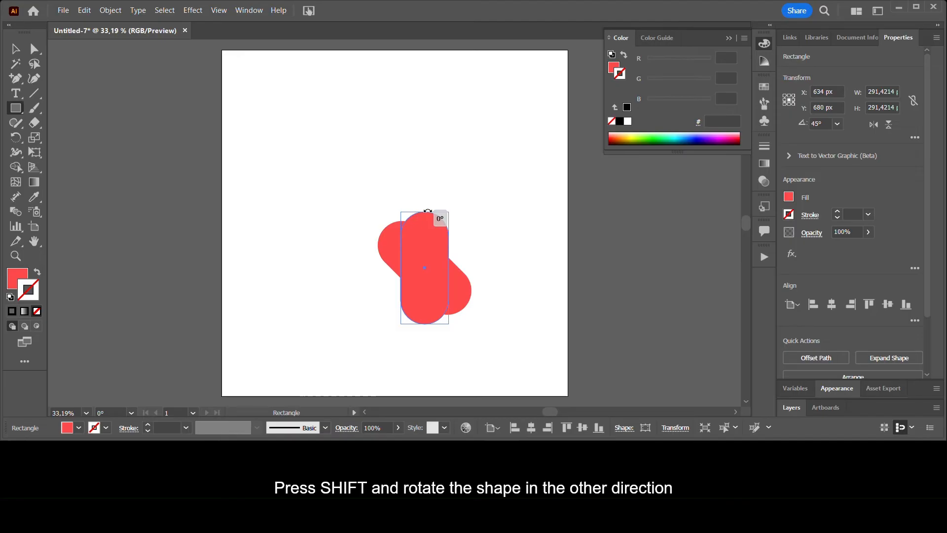
left_click_drag(440, 218, 487, 222)
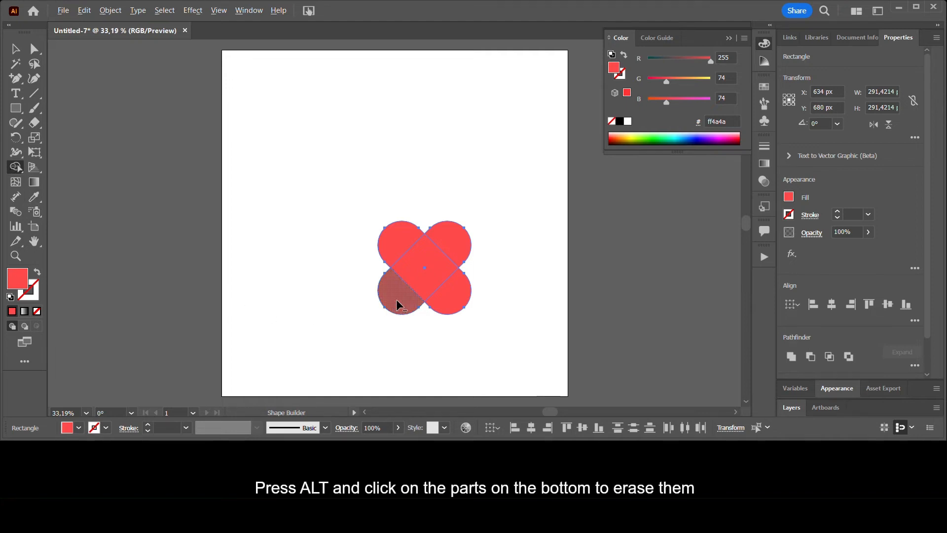
- With Shape Builder erase the lower lobes, merge the rest into a heart, and align it center horizontally and vertically
left_click(399, 302)
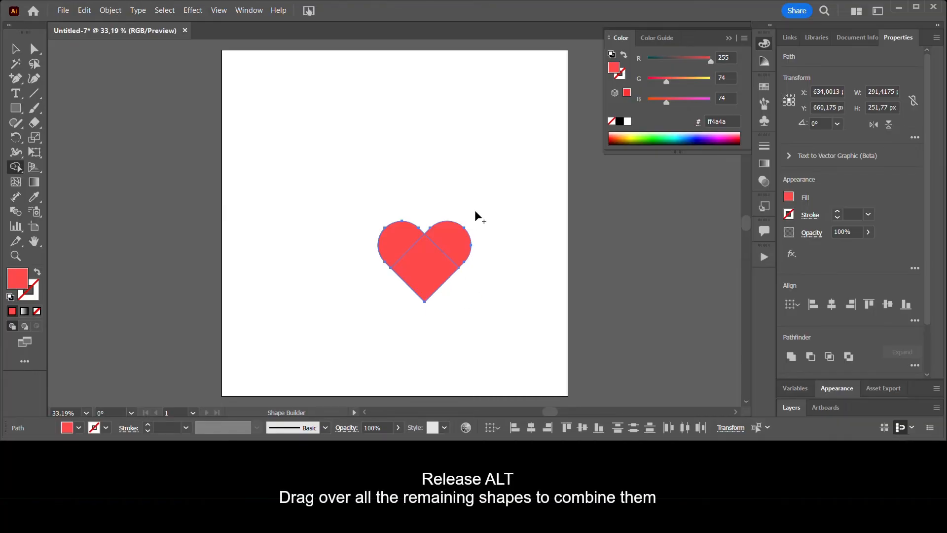
left_click_drag(474, 211, 407, 260)
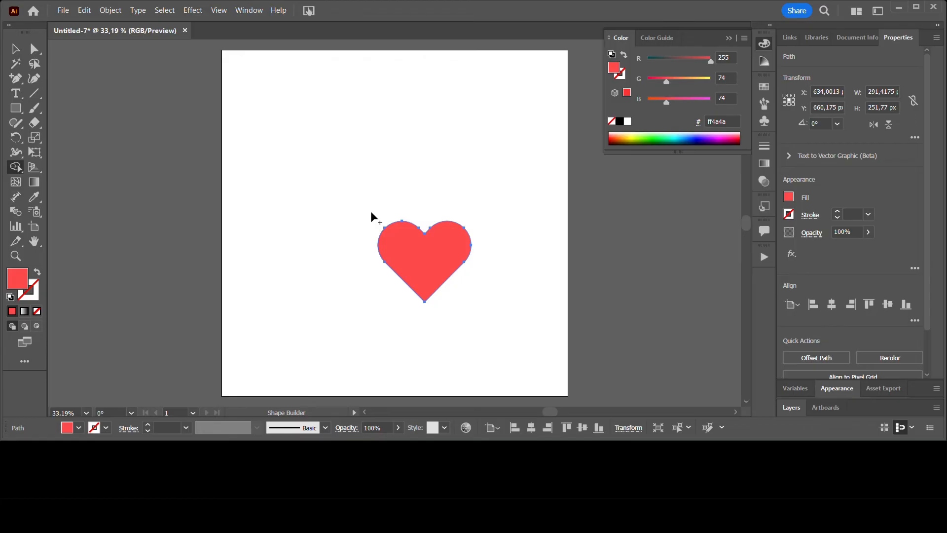
left_click(531, 427)
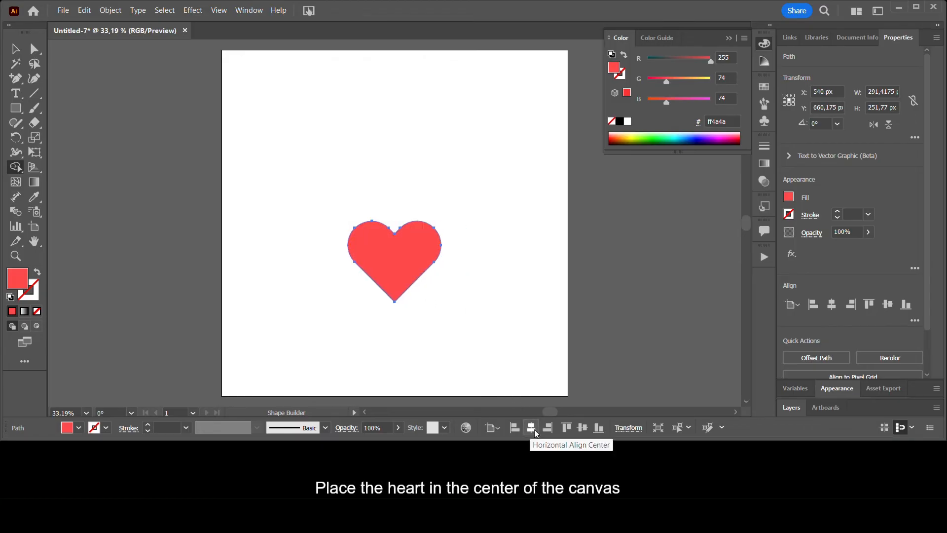
left_click(582, 427)
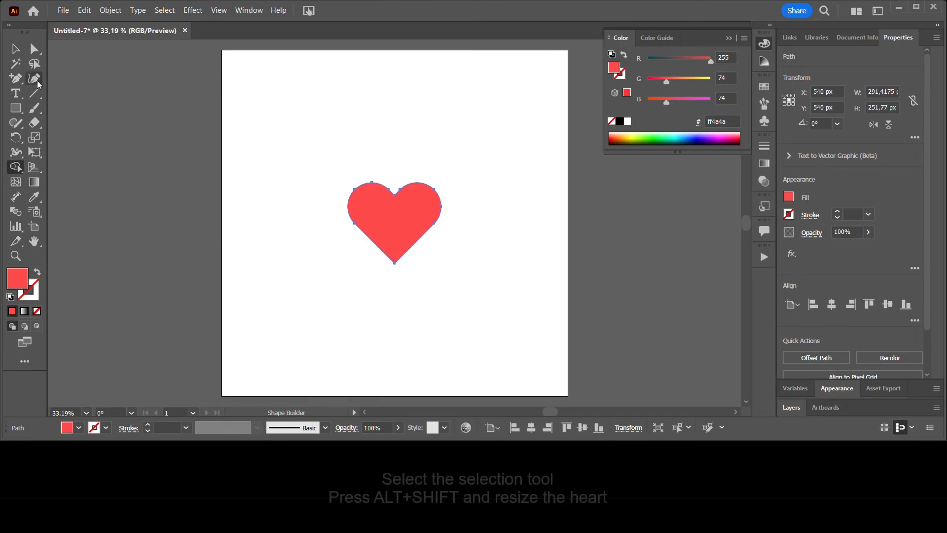
mouse_move(15, 61)
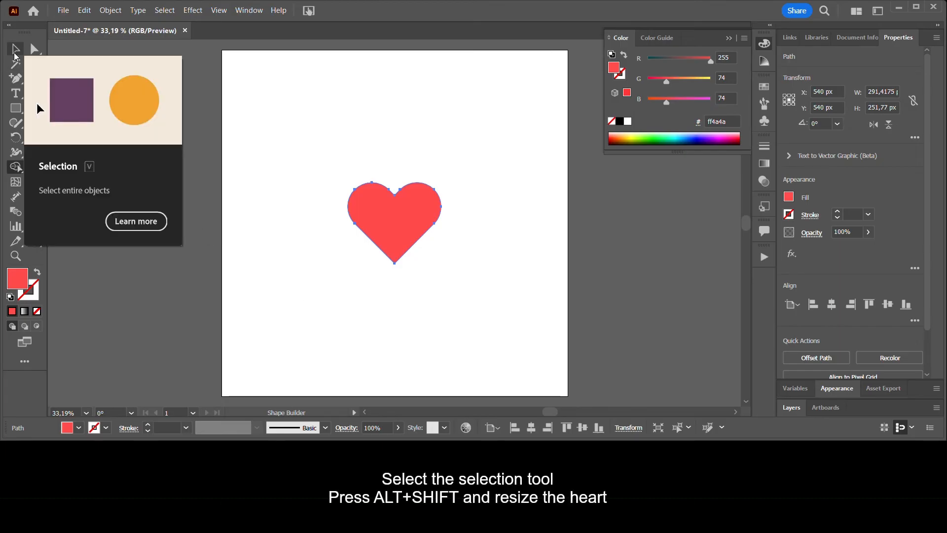
- Scale the heart proportionally from its center to about 991 × 856 px
left_click(15, 48)
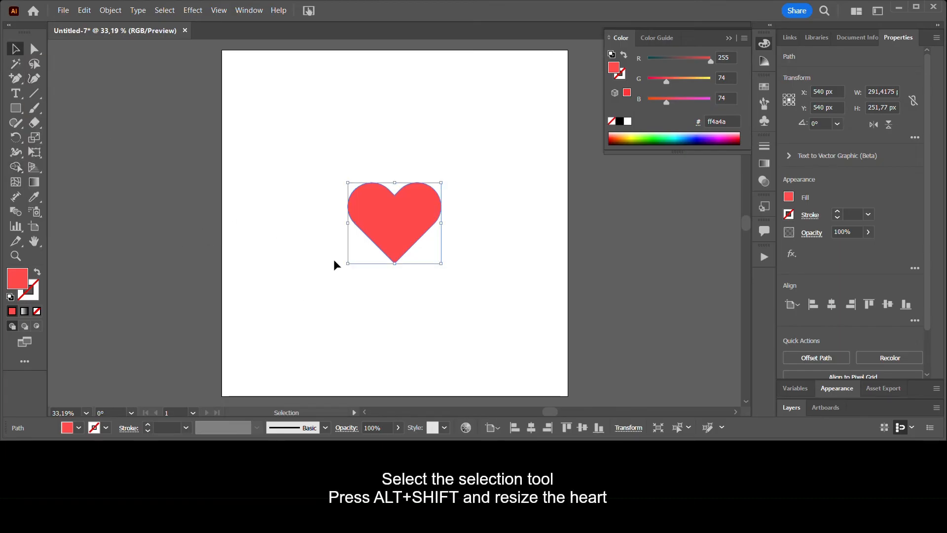
mouse_move(395, 264)
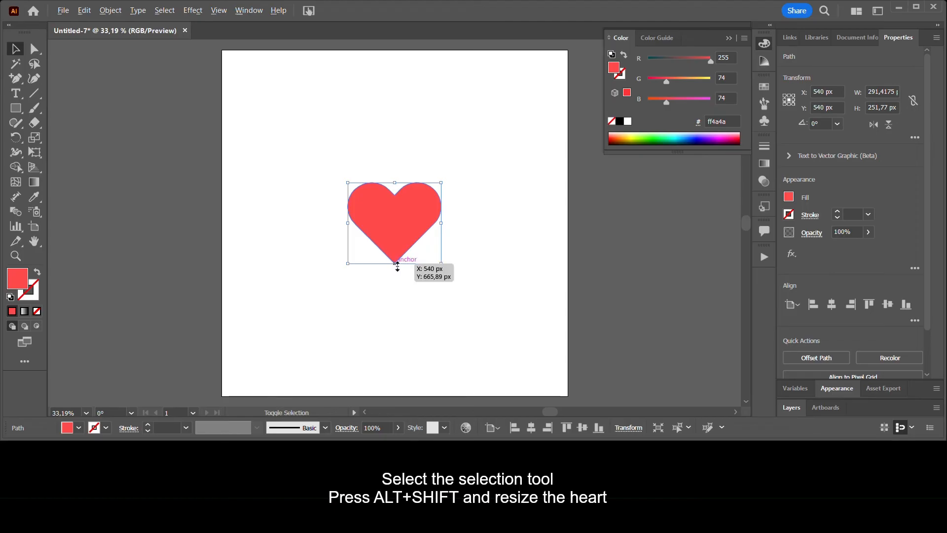
left_click_drag(395, 264, 395, 345)
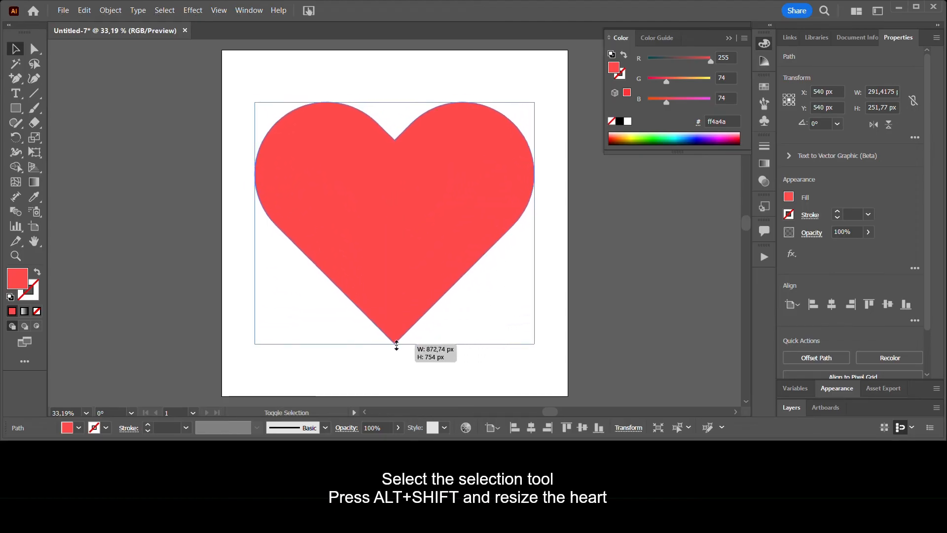
left_click_drag(395, 343, 398, 363)
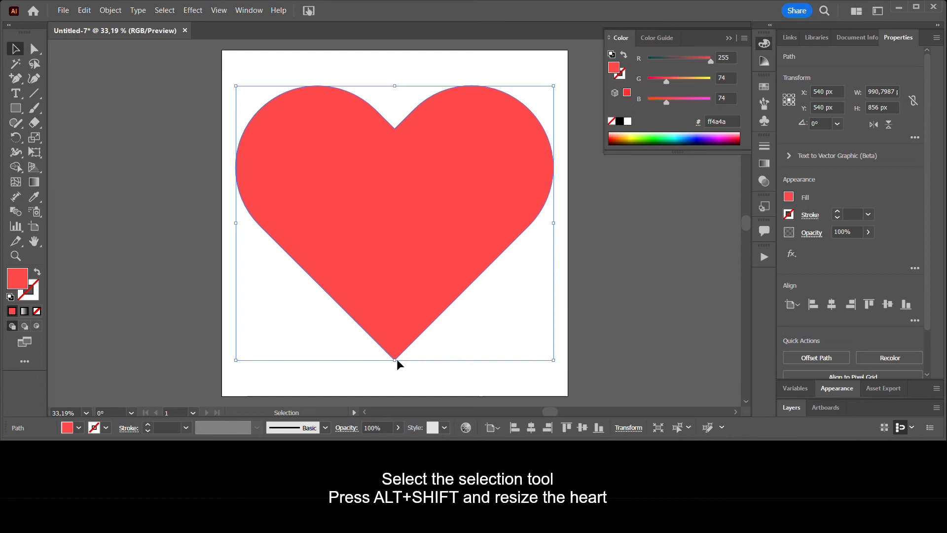